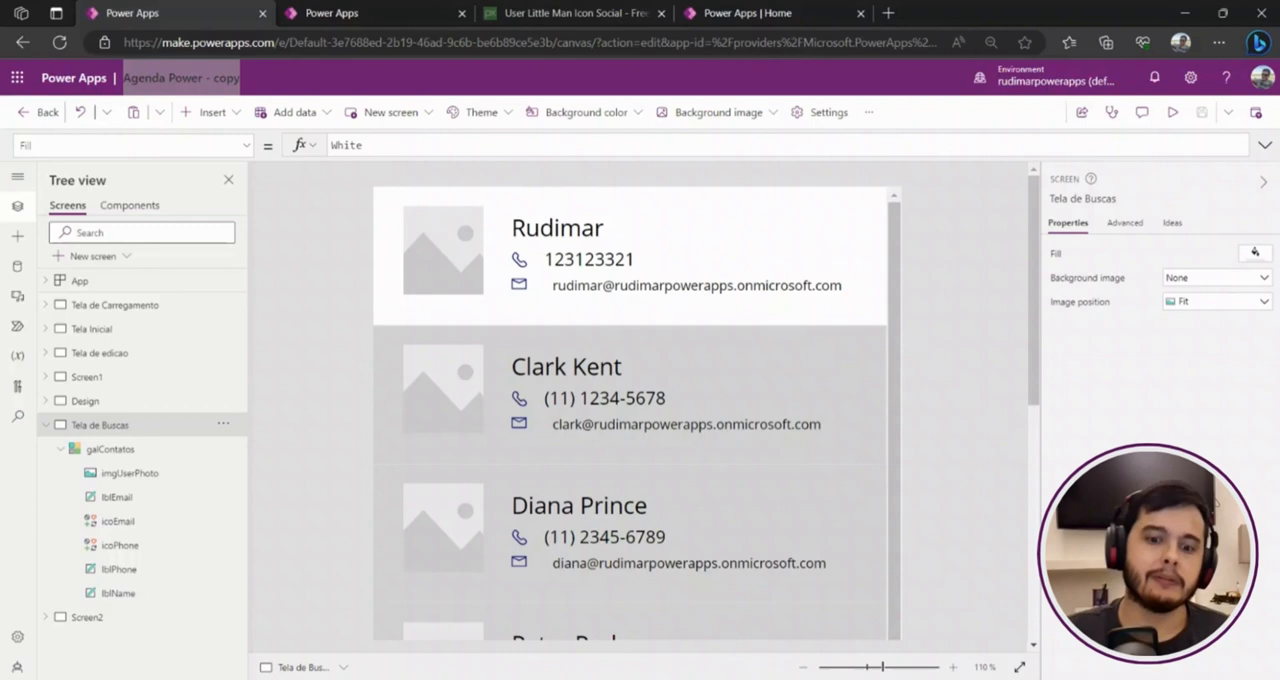
Select galContatos and view its TB_Contatos data source in the Data pane
click(110, 449)
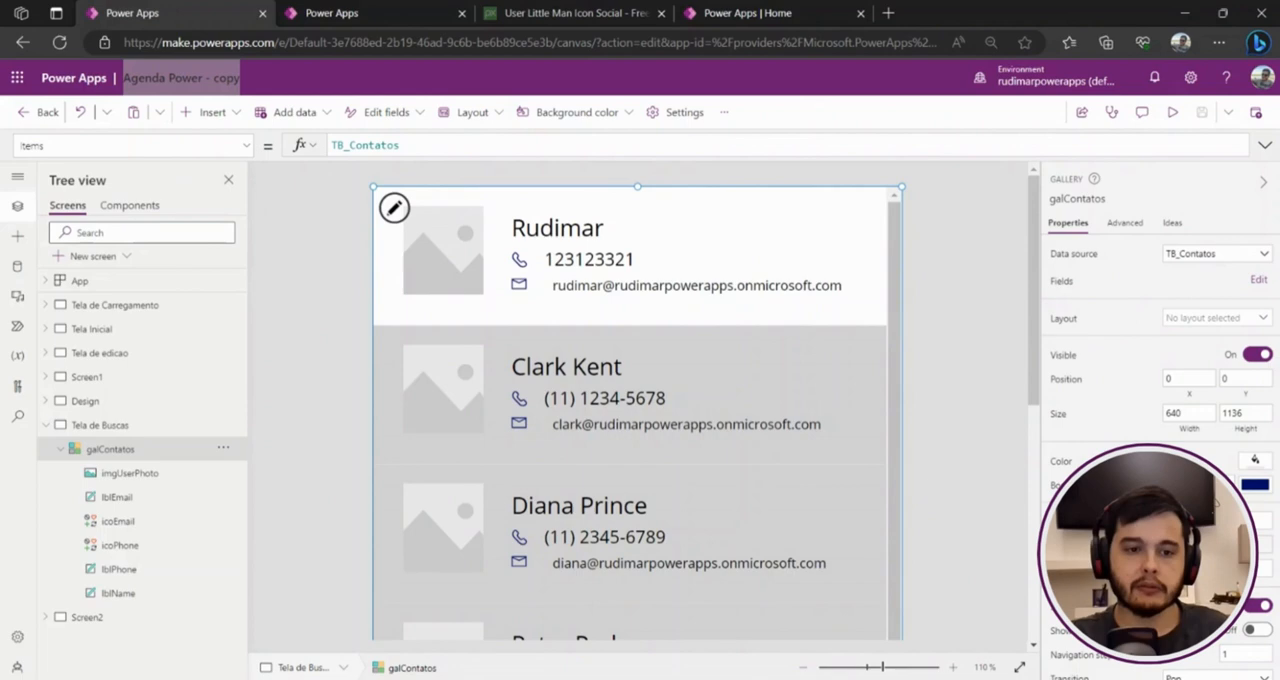
click(365, 145)
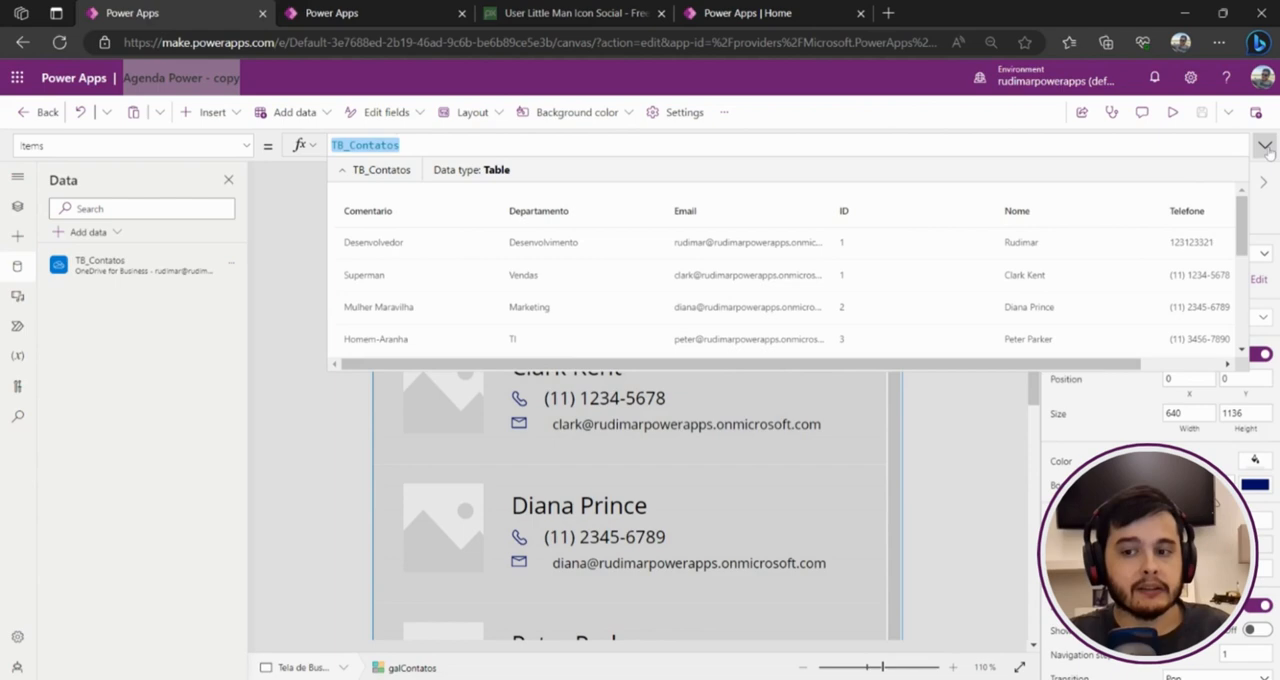
Dismiss the TB_Contatos preview and deselect the gallery, leaving the data sources list
click(1266, 145)
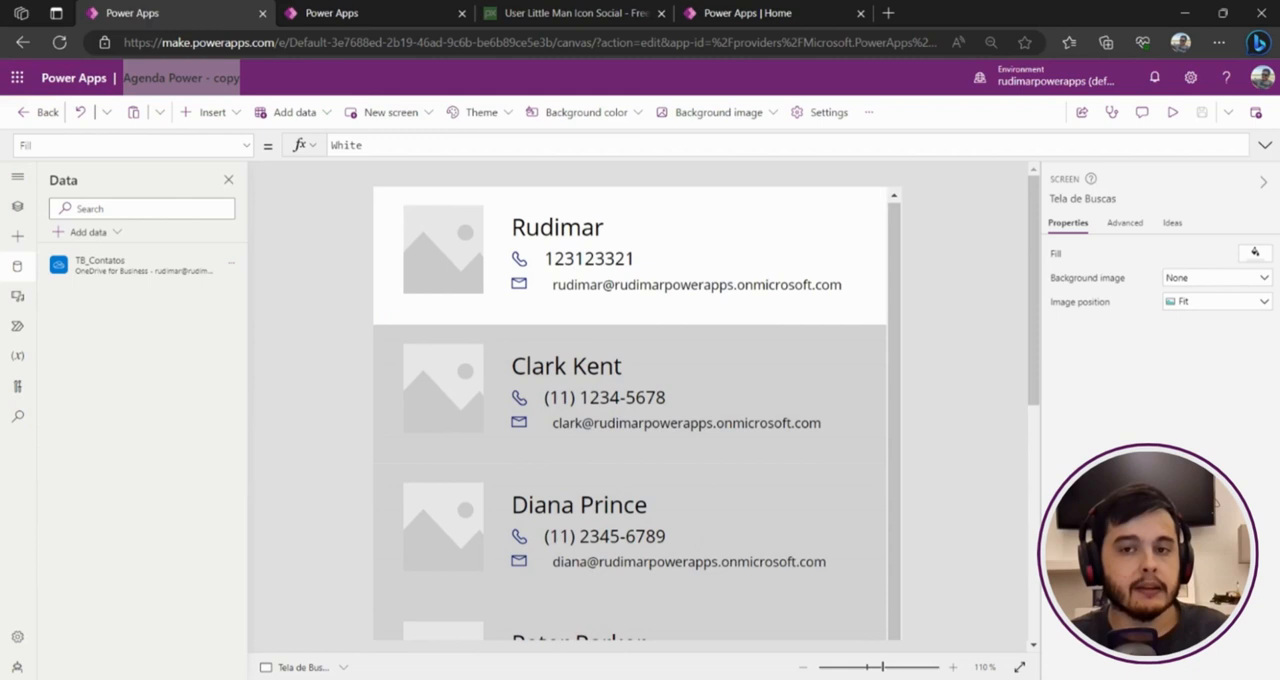
mouse_move(108, 237)
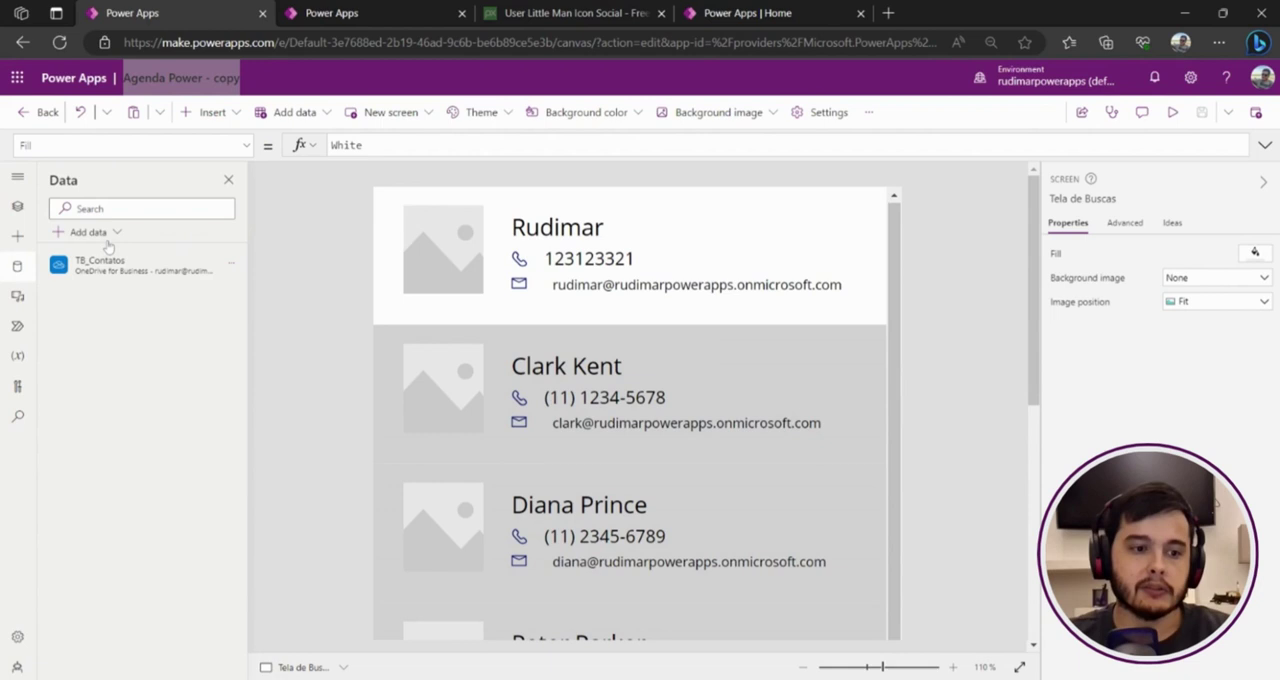
Search 'office 365' and add the Office 365 Users connector
text(office 365 us)
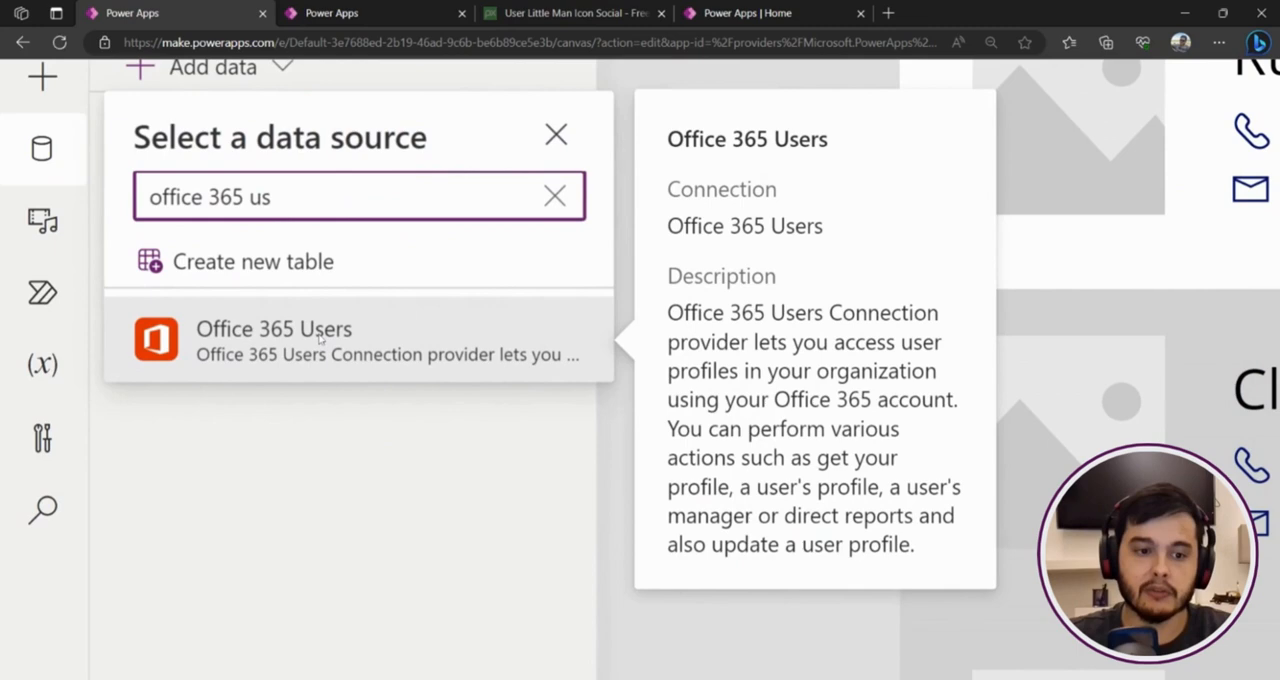
click(273, 340)
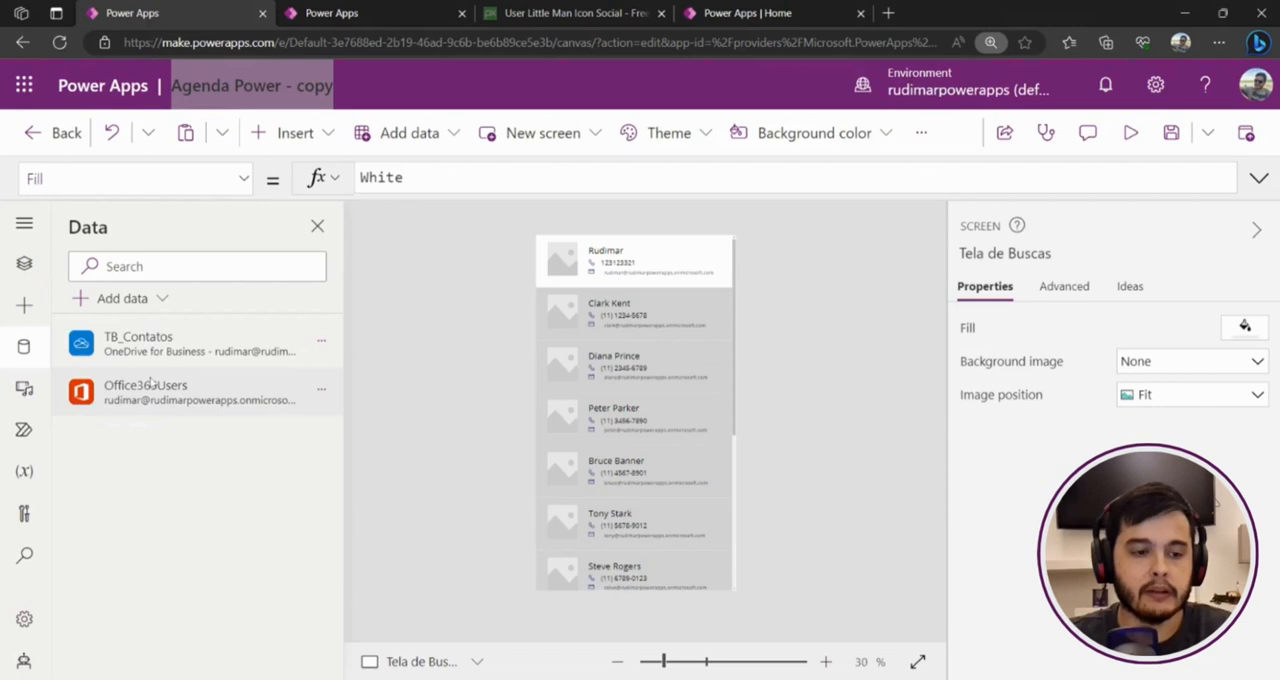
mouse_move(138, 343)
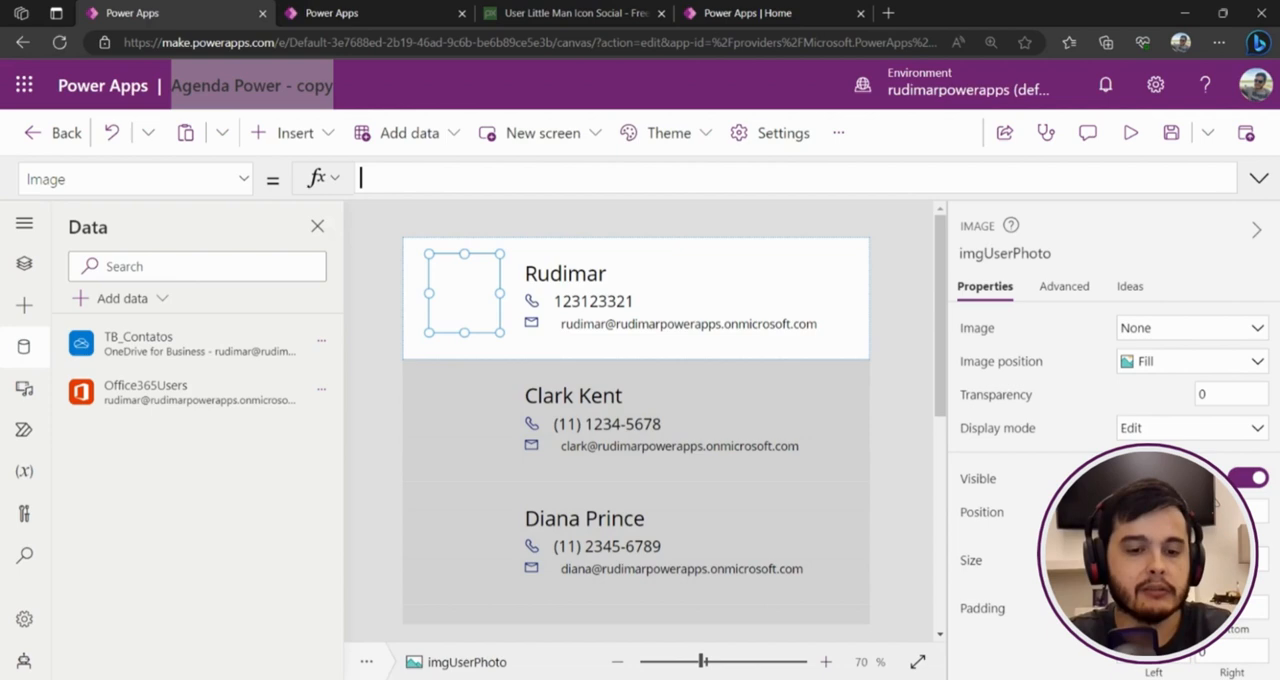
Set imgUserPhoto's Image to Office365Users.UserPhotoV2(ThisItem.Email)
text(Office365Users.)
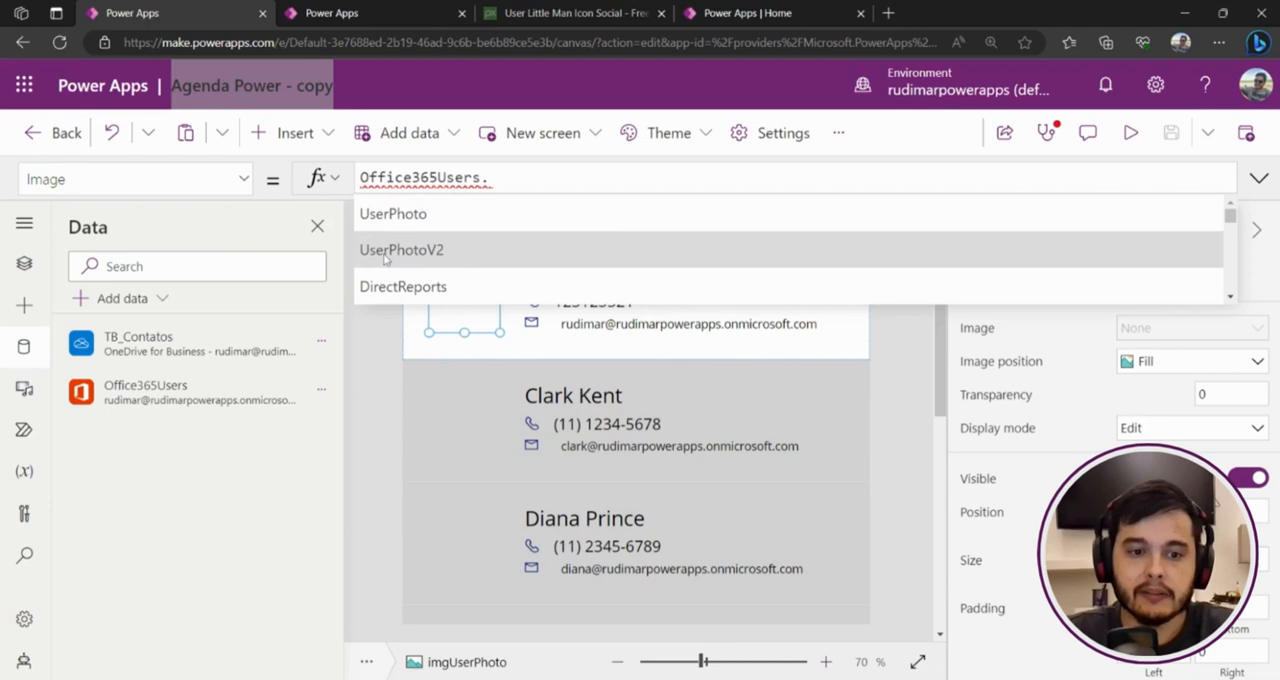
click(401, 250)
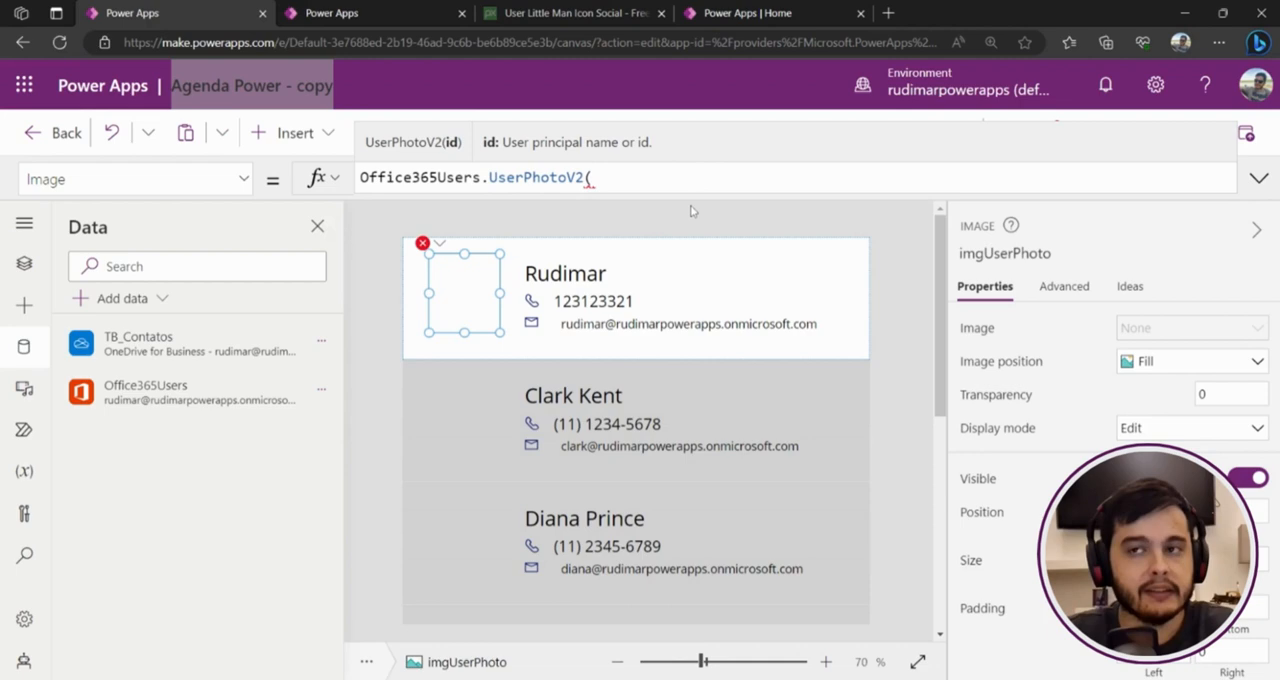
text(ThisItem)
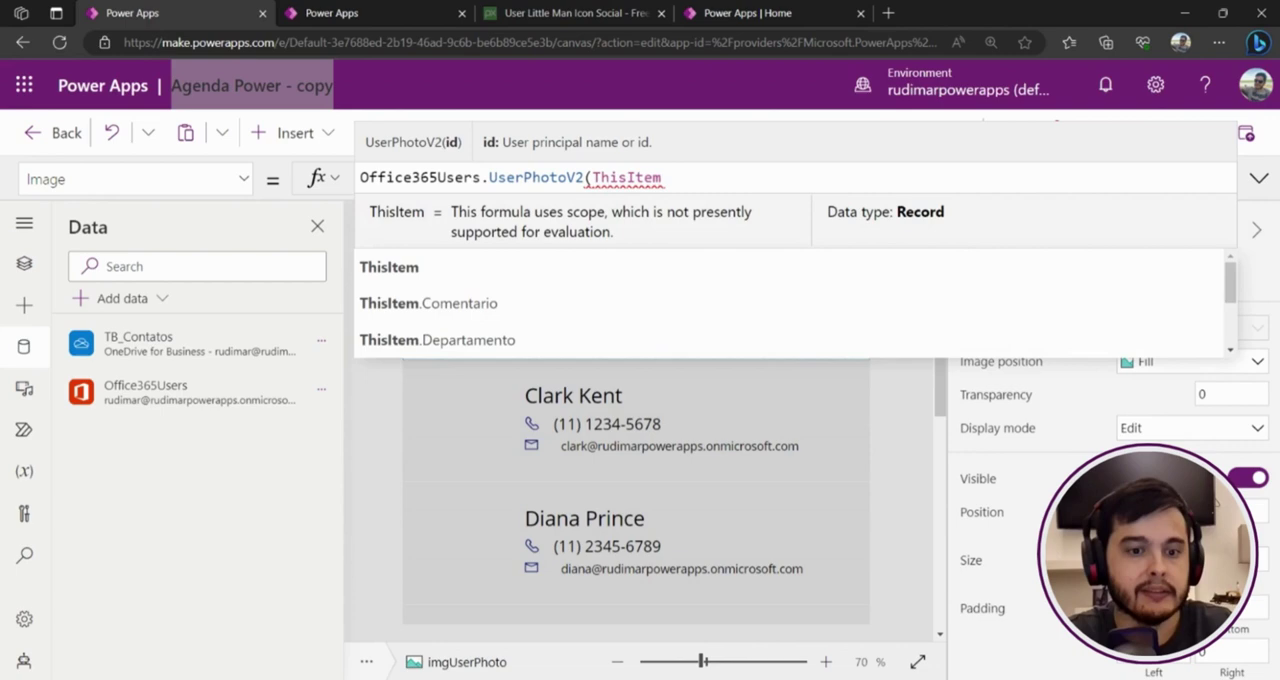
text(.em)
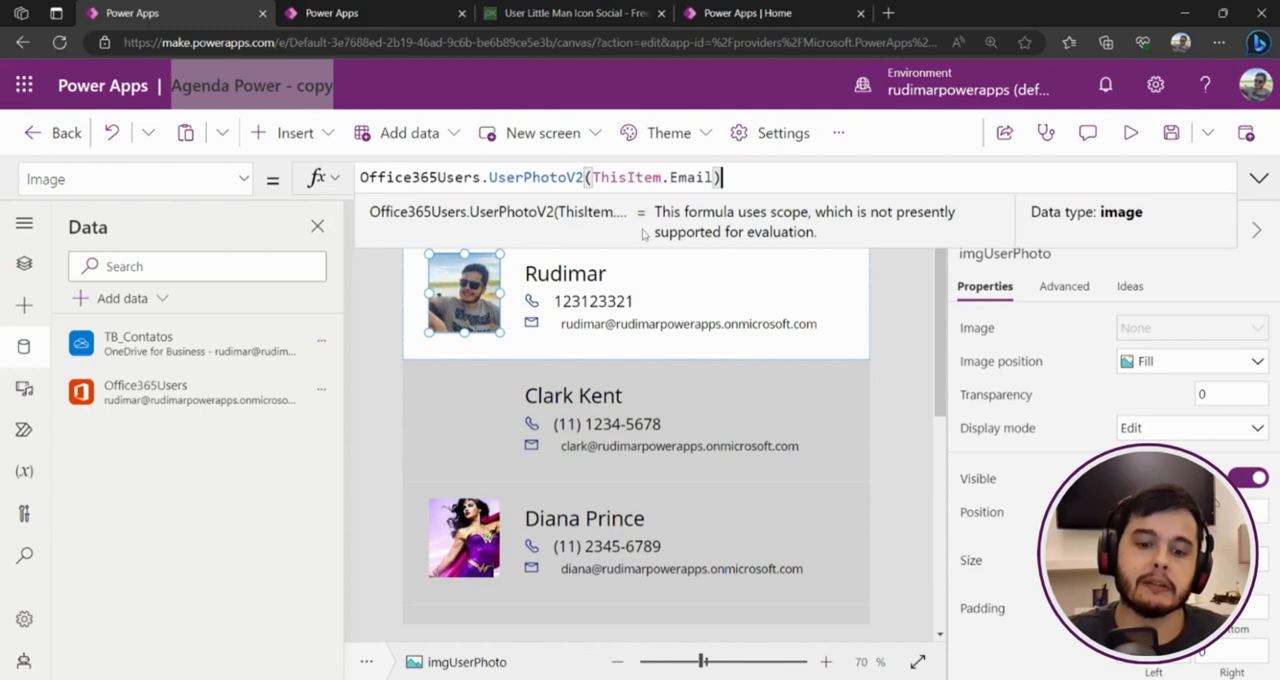
Preview the app and scroll the gallery to see which contacts show photos
click(1130, 132)
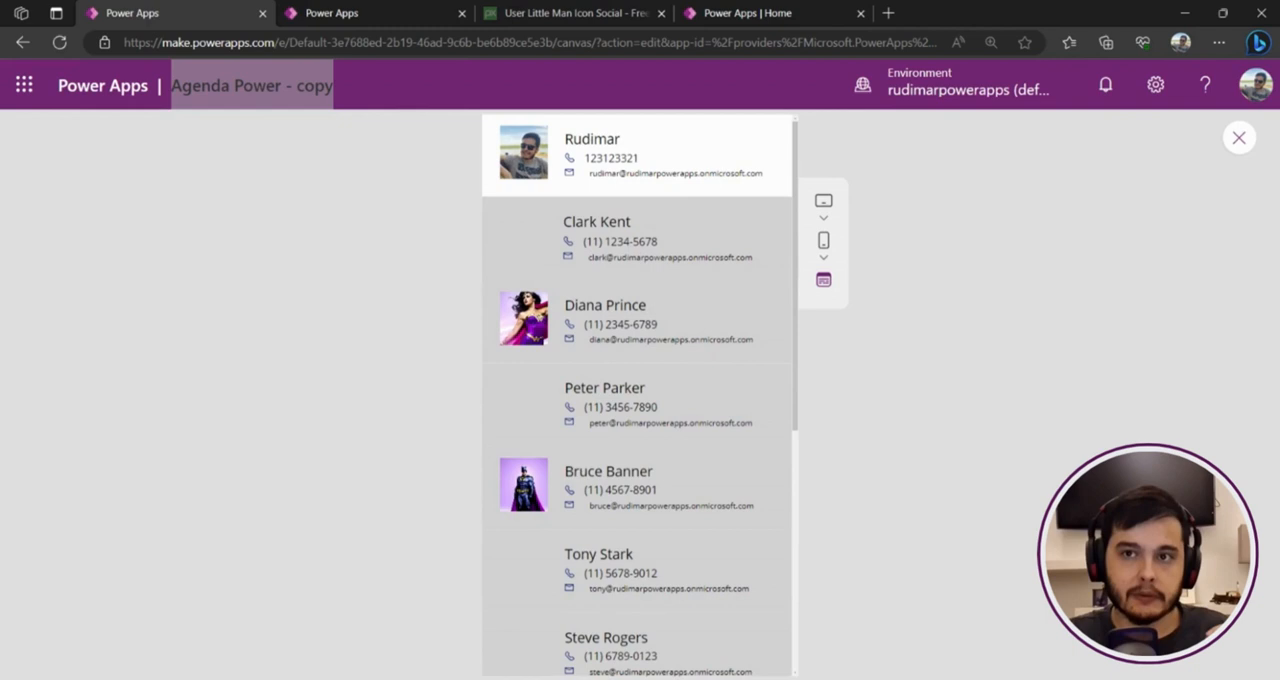
scroll(down, 3)
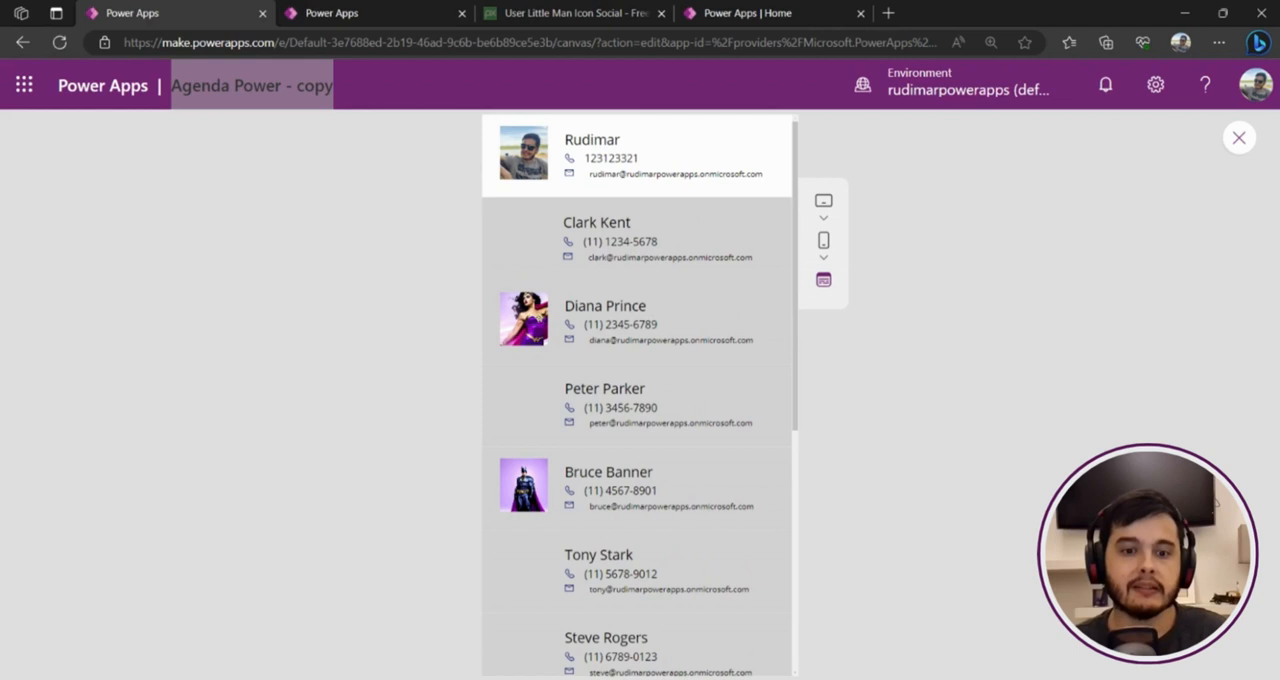
click(565, 13)
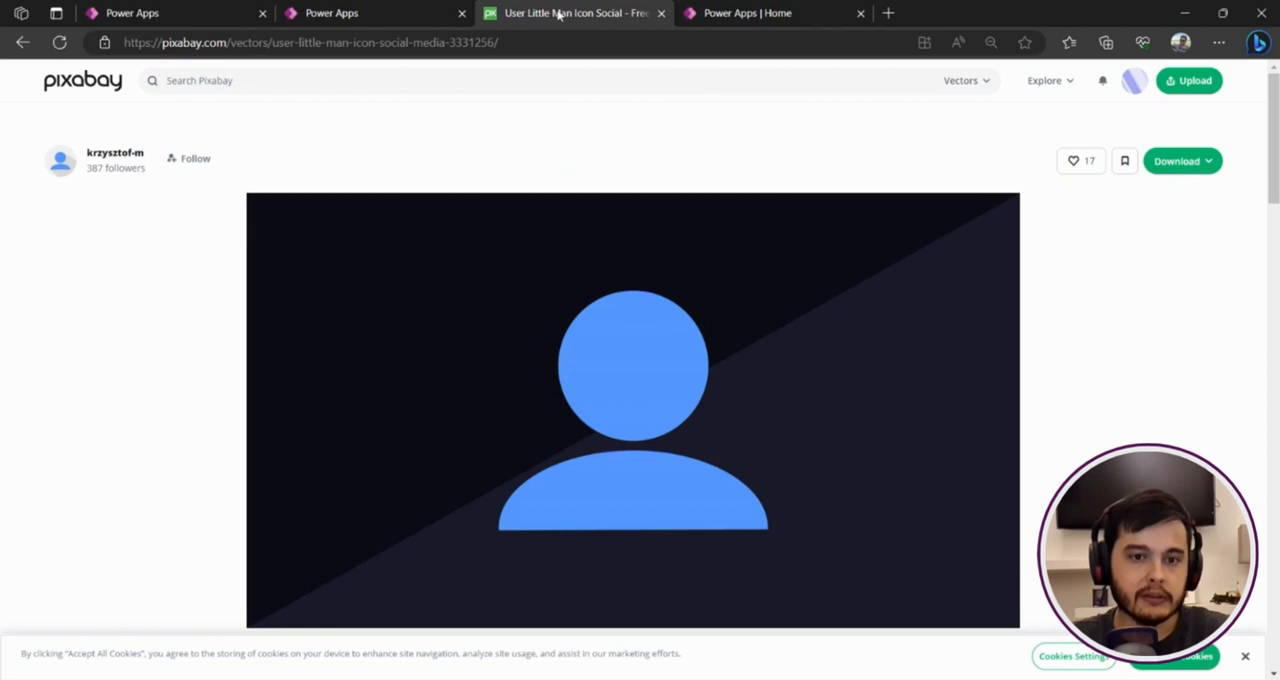
Scroll to the gallery photo's Image formula after adding user-3331256.svg to media
scroll(down, 3)
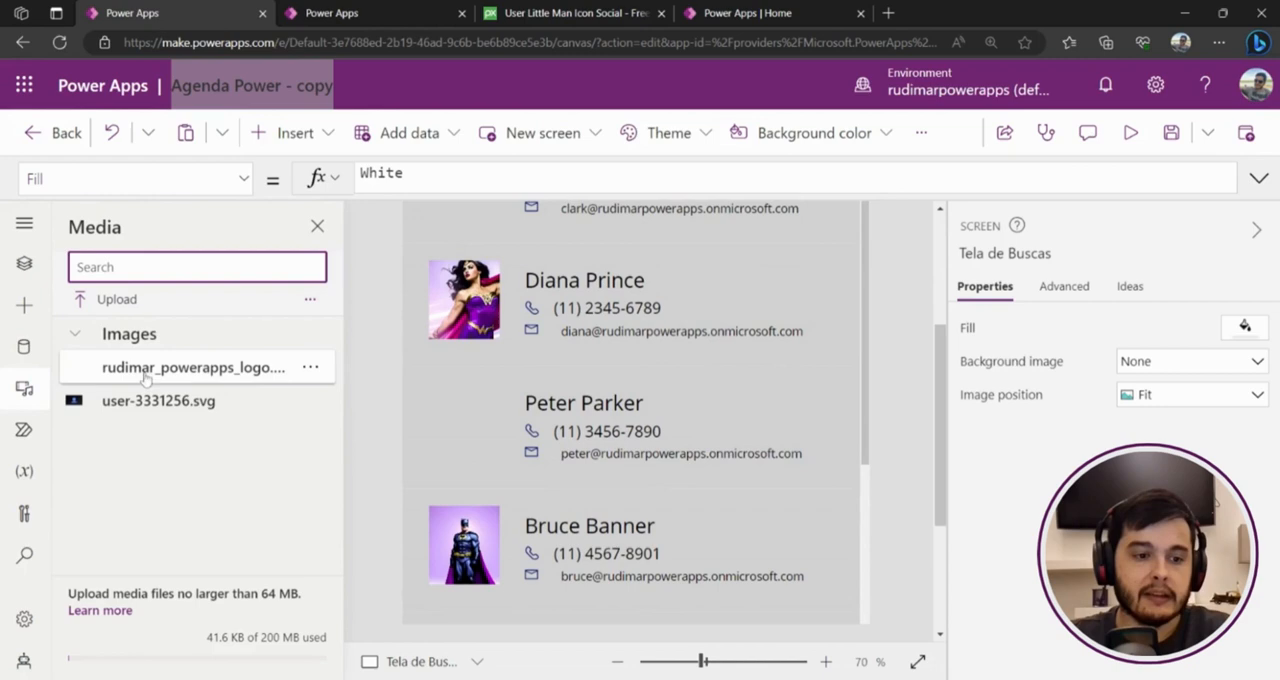
scroll(up, 3)
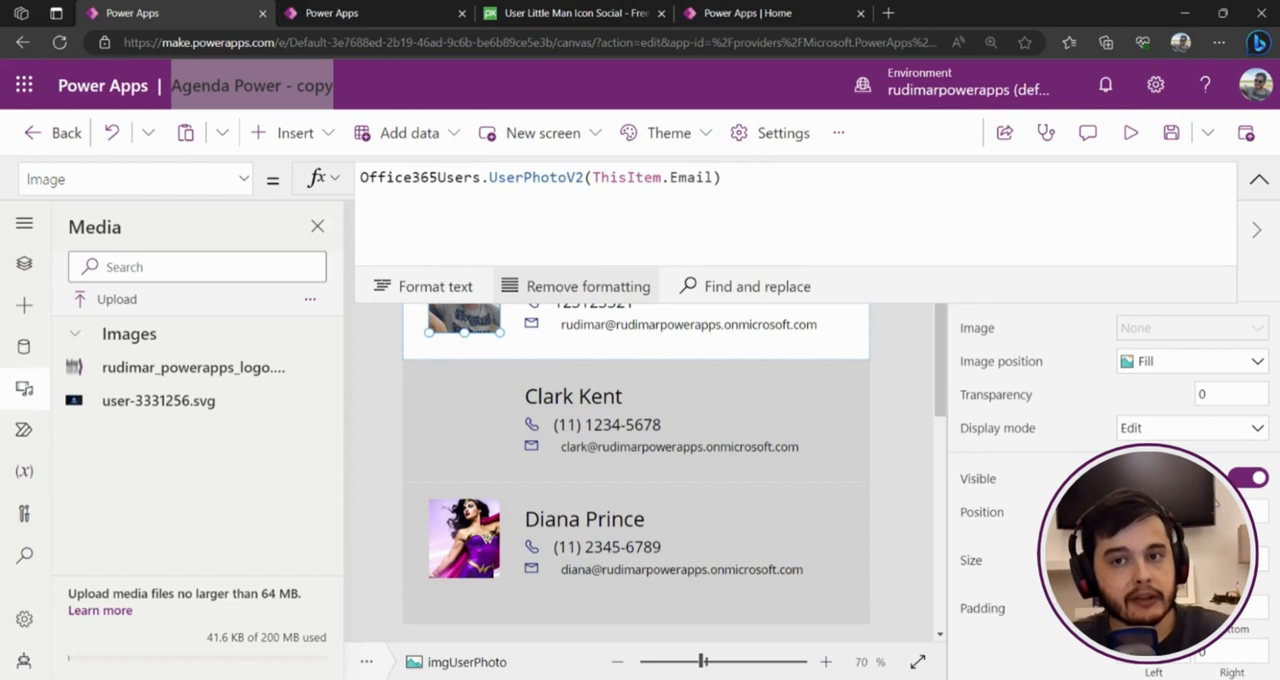
mouse_move(634, 402)
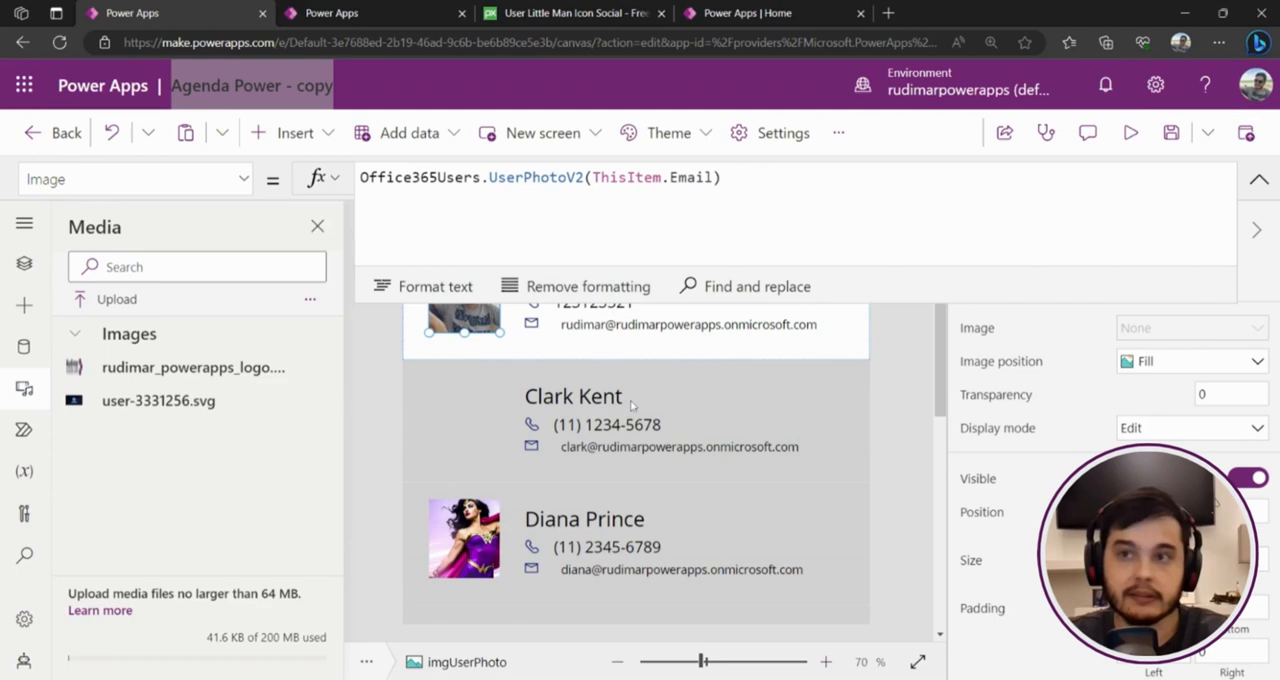
Start the photo formula with If(Office365Users.UserPhotoMetadata(ThisItem.Email) as the condition
click(720, 177)
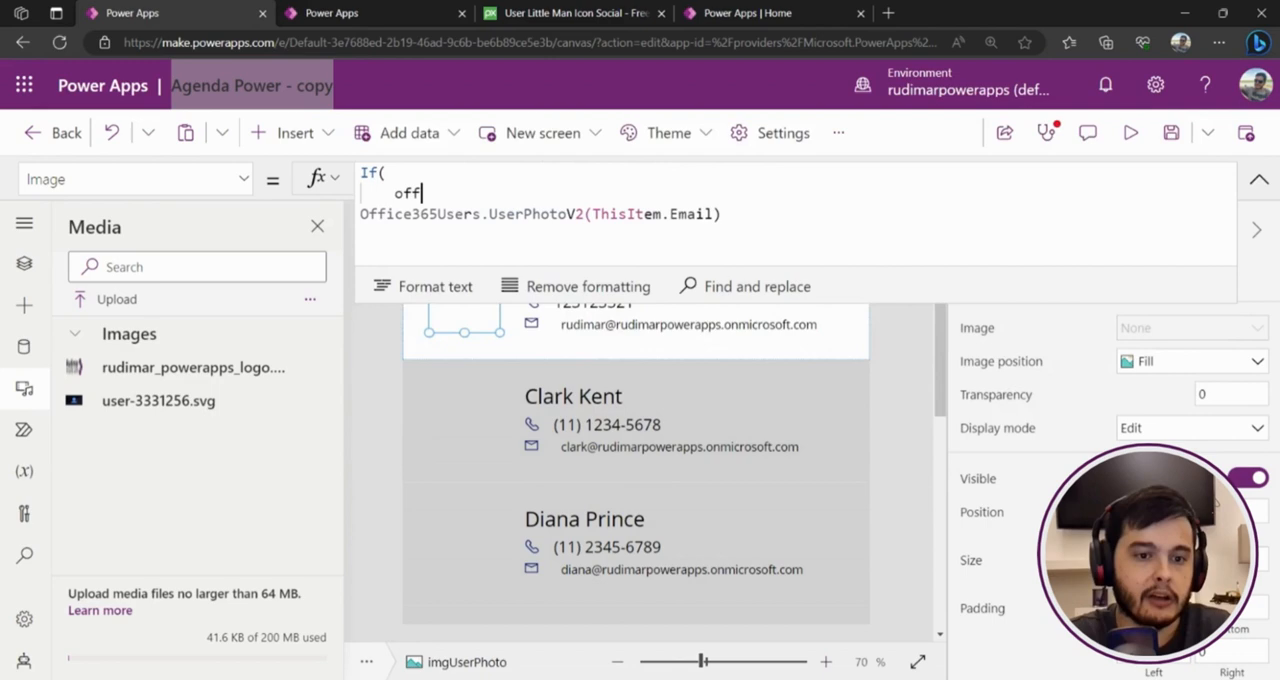
text(Office365Users.)
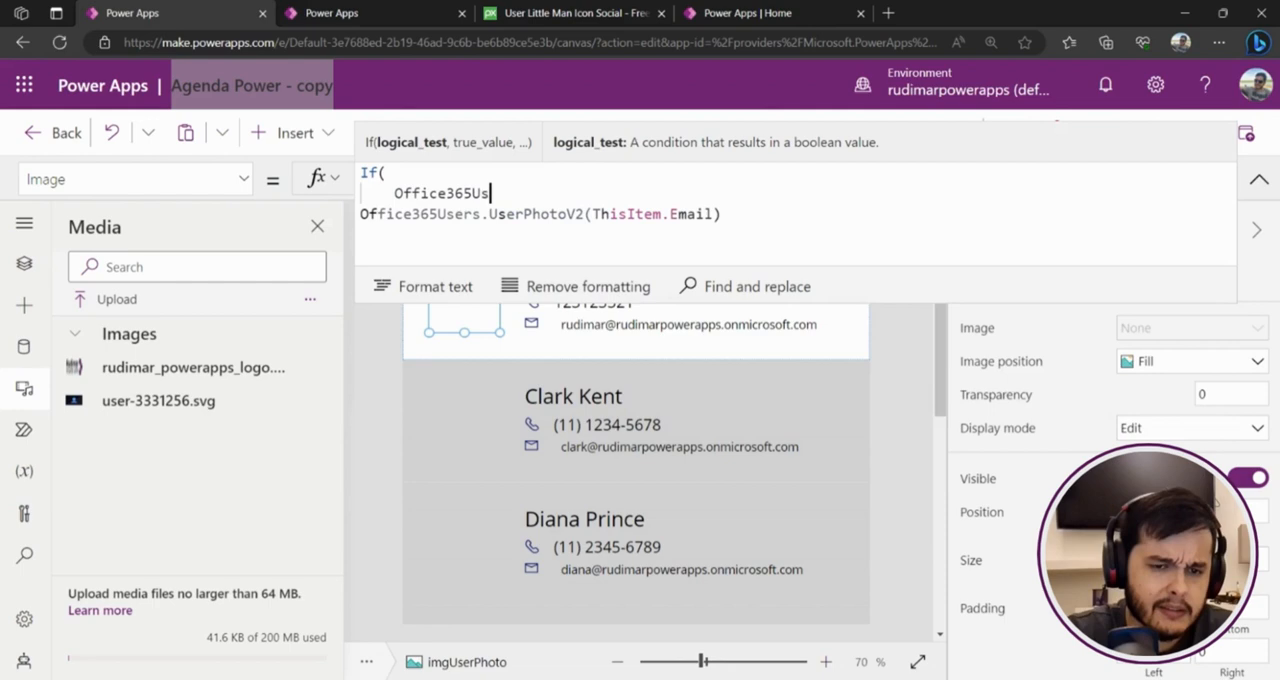
text(.)
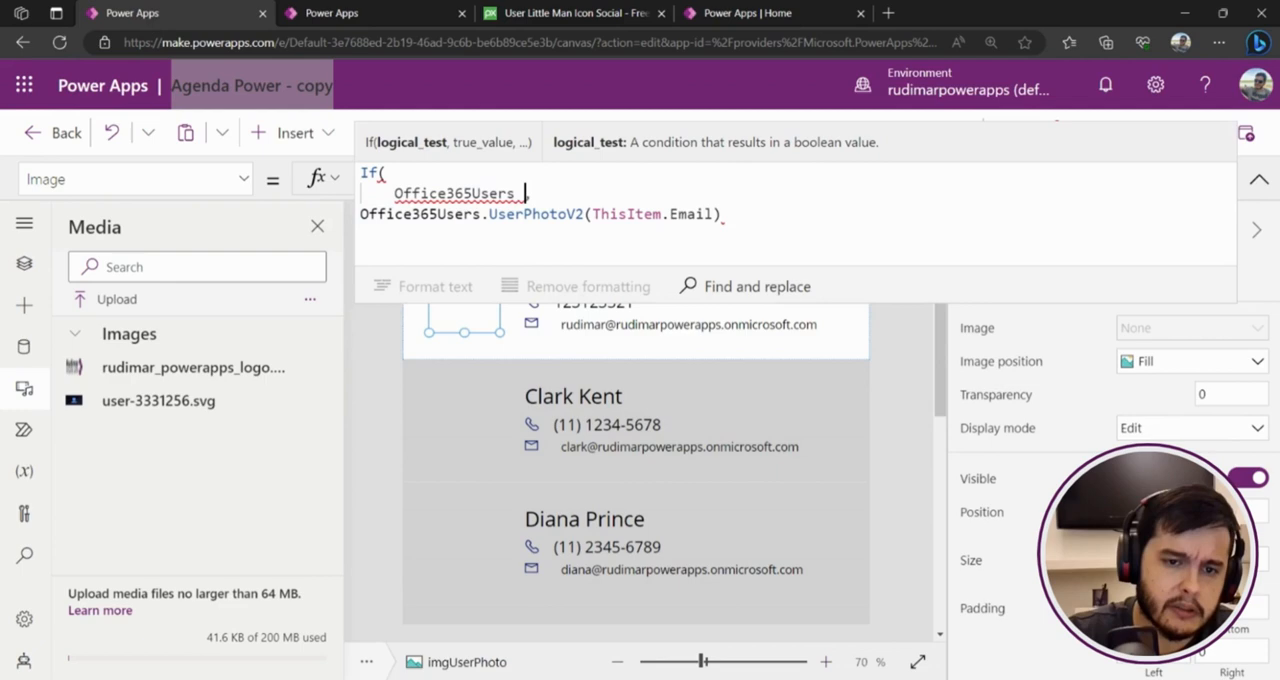
text(.)
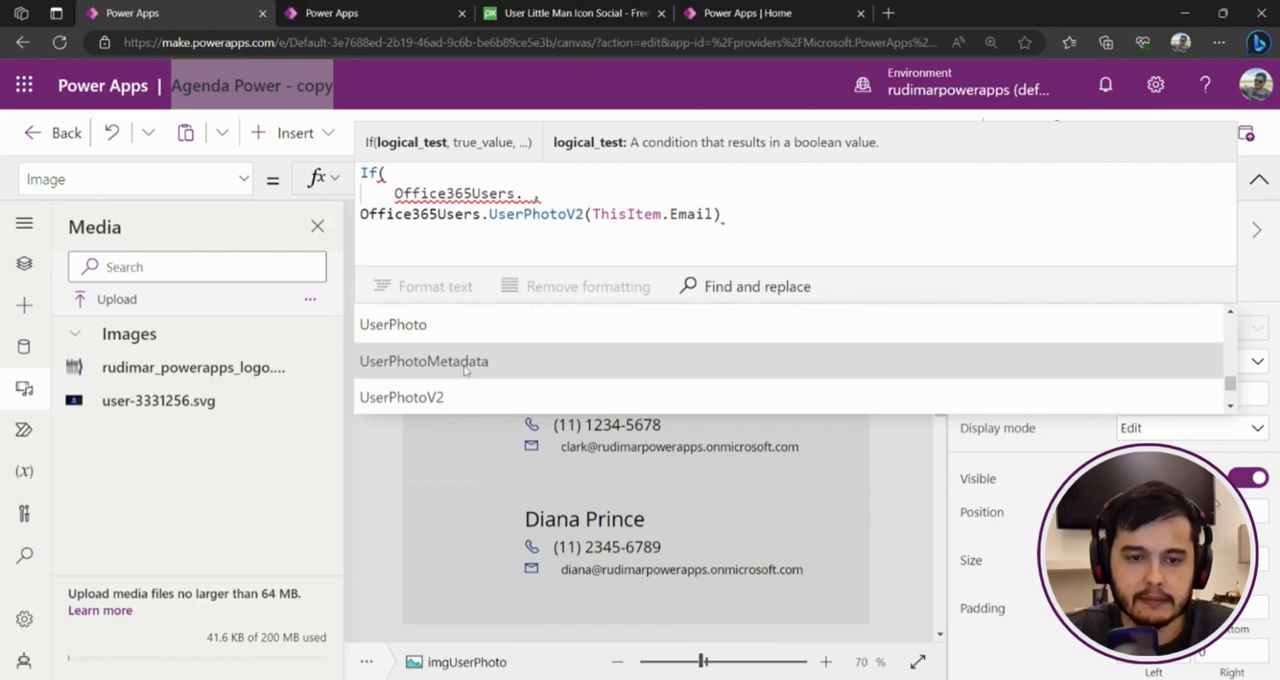
click(423, 362)
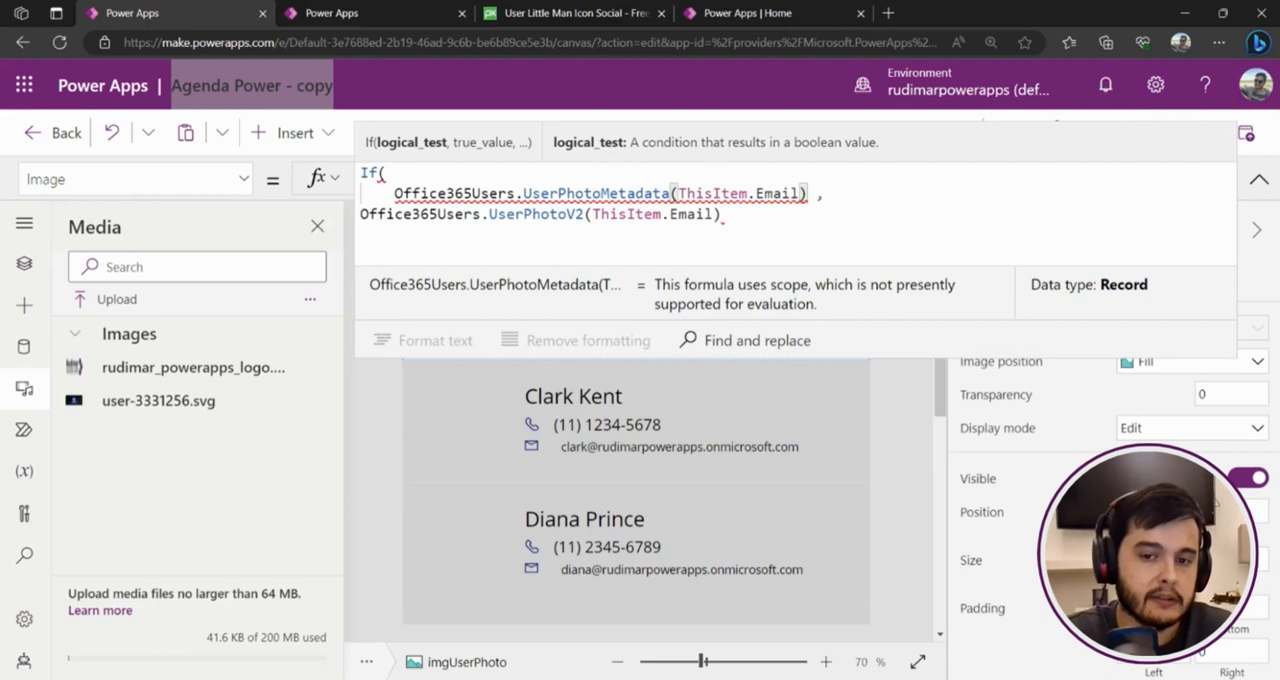
click(805, 193)
text(.)
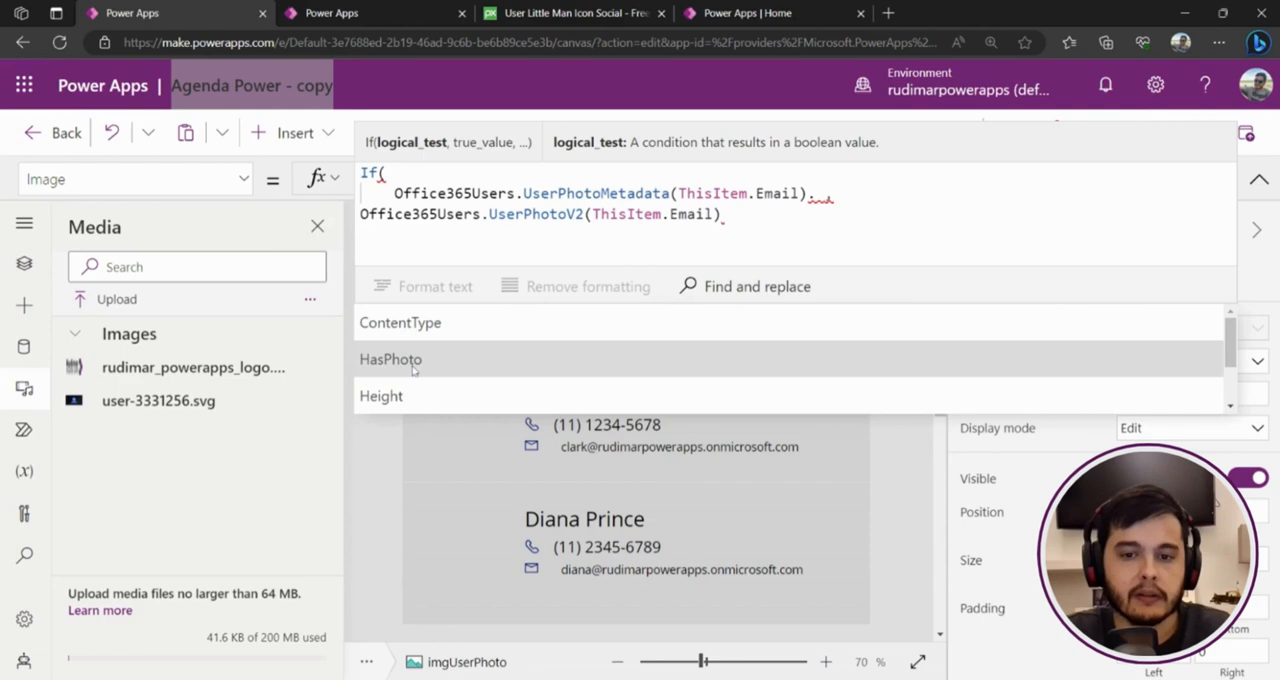
Add .HasPhoto condition and 'user-3331256' fallback image, then dismiss the error banner
click(391, 359)
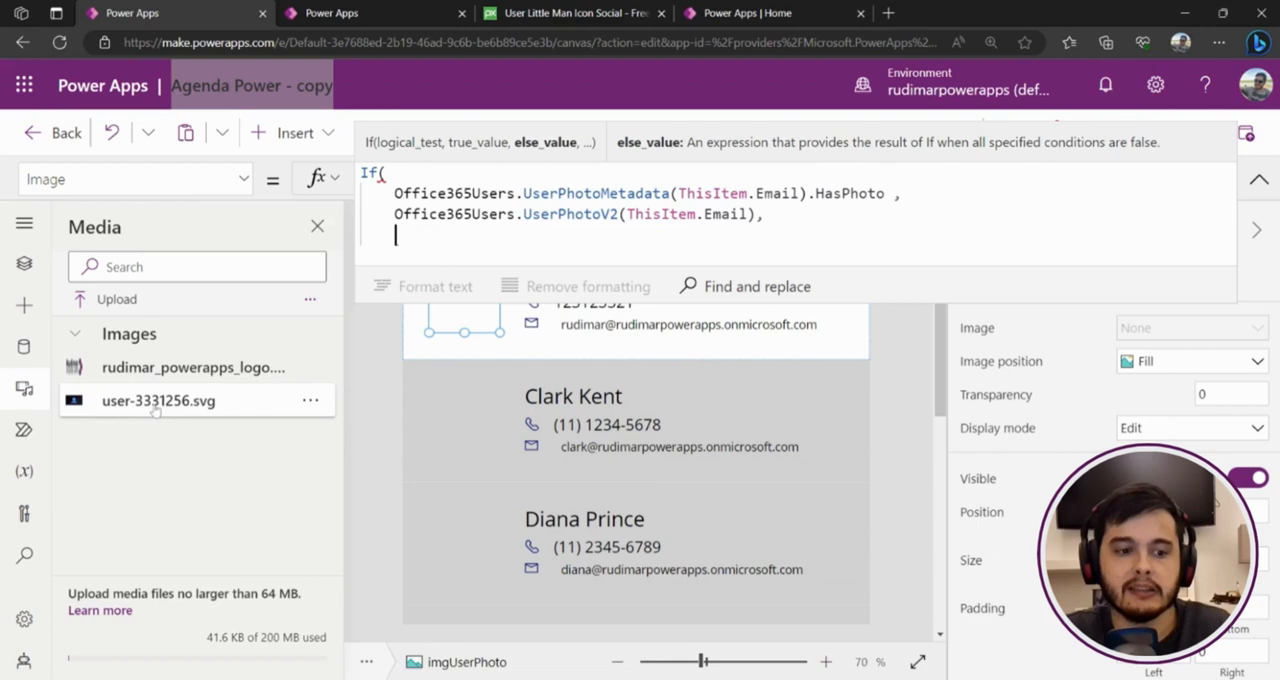
text(us)
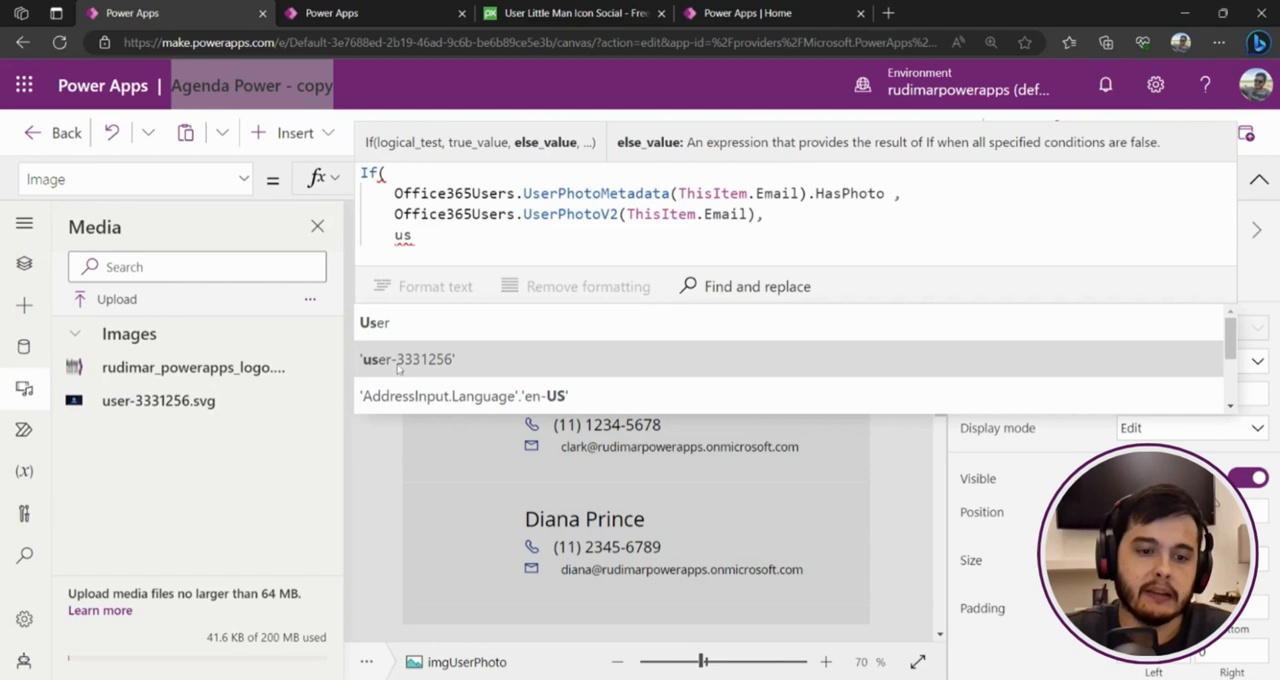
click(406, 359)
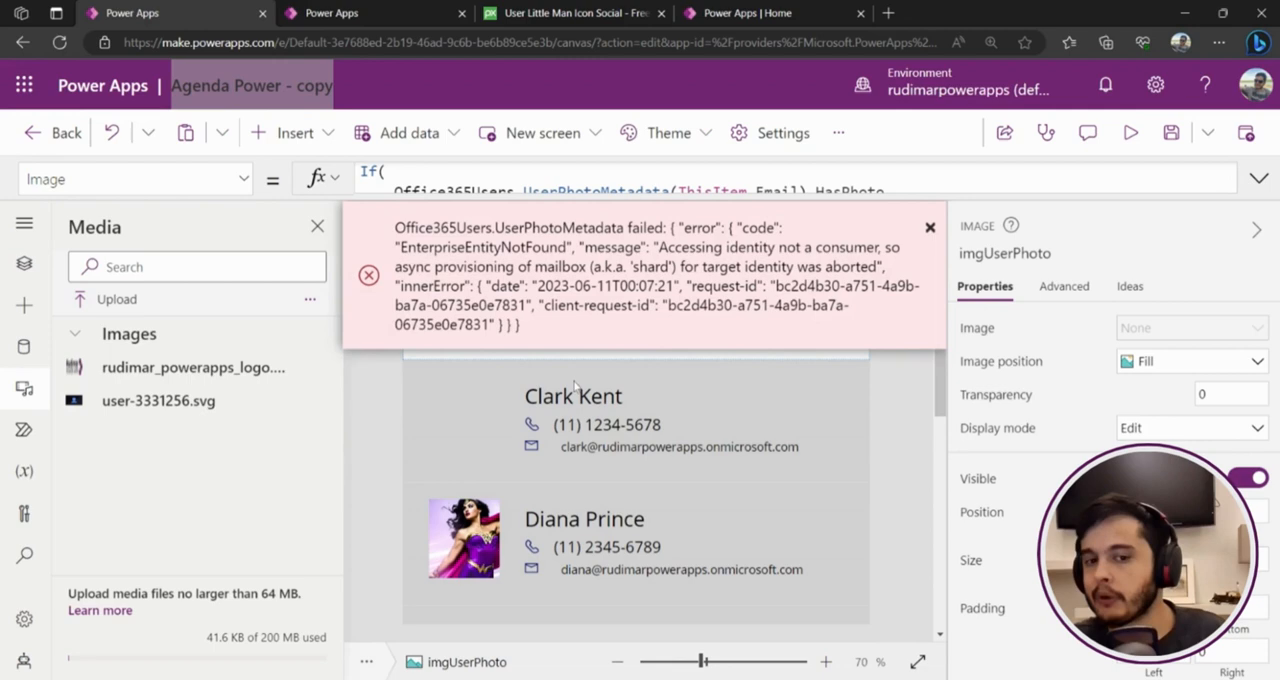
click(929, 227)
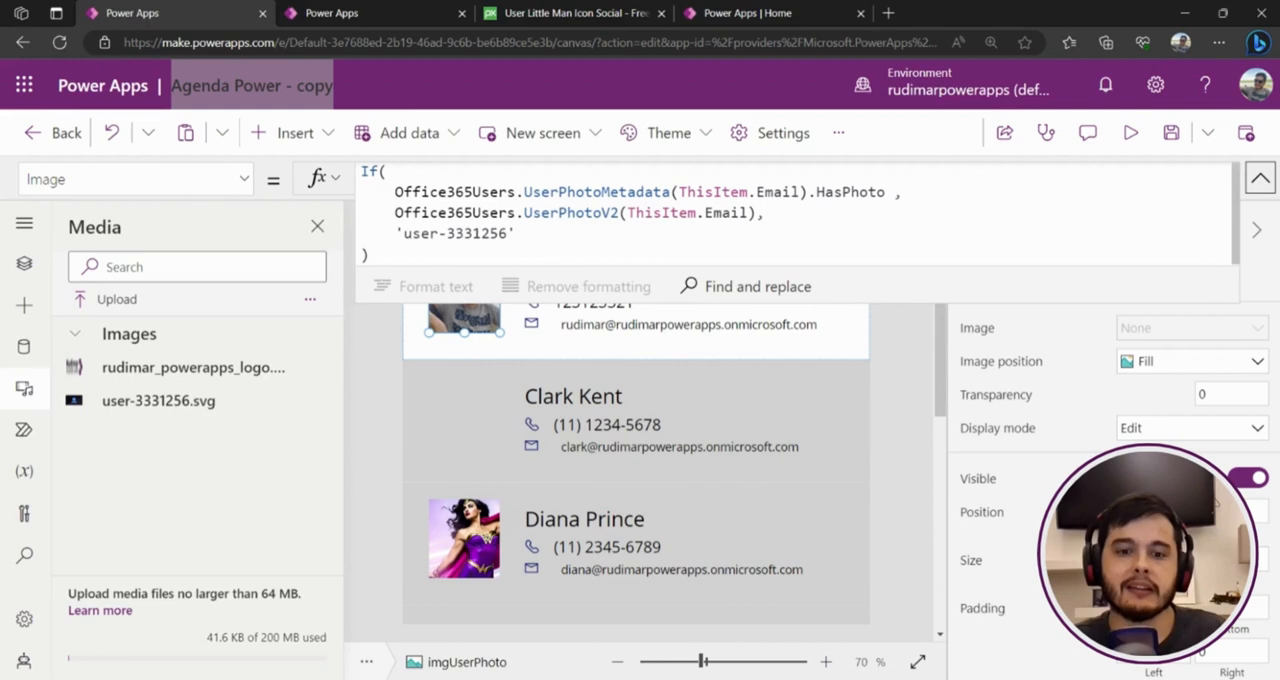
Wrap the UserPhotoMetadata(...).HasPhoto condition in IfError with false as fallback
text(IfError()
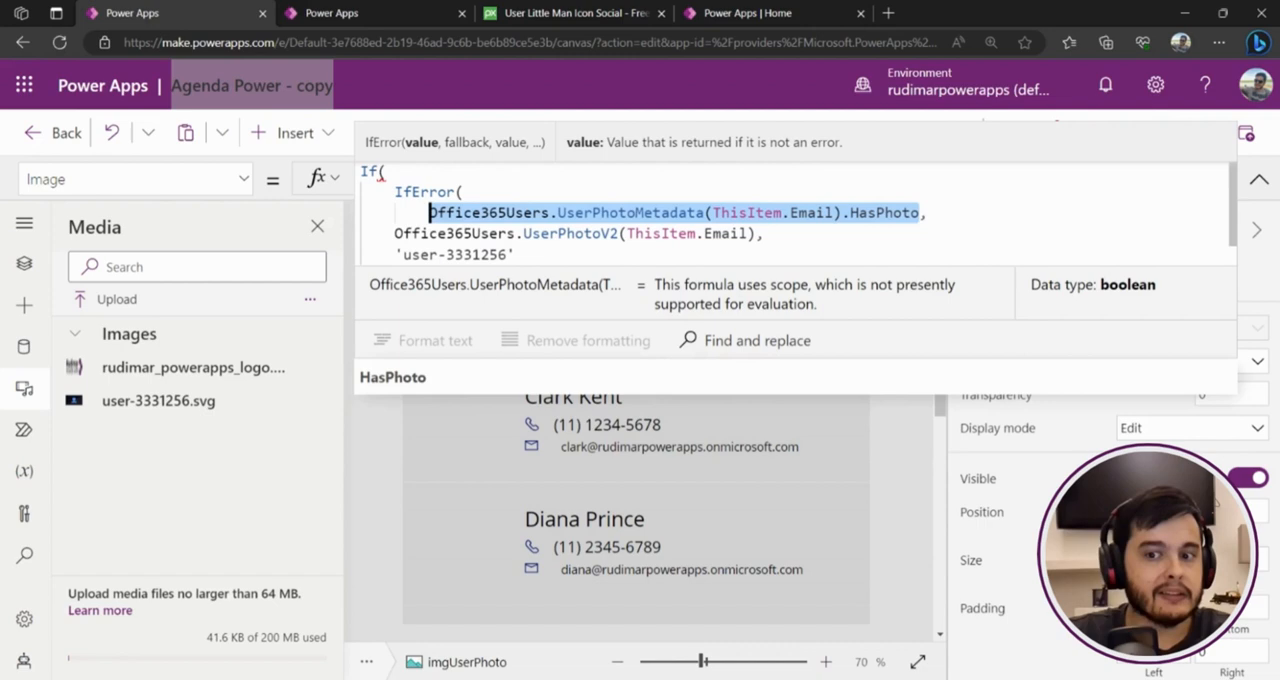
text(false)
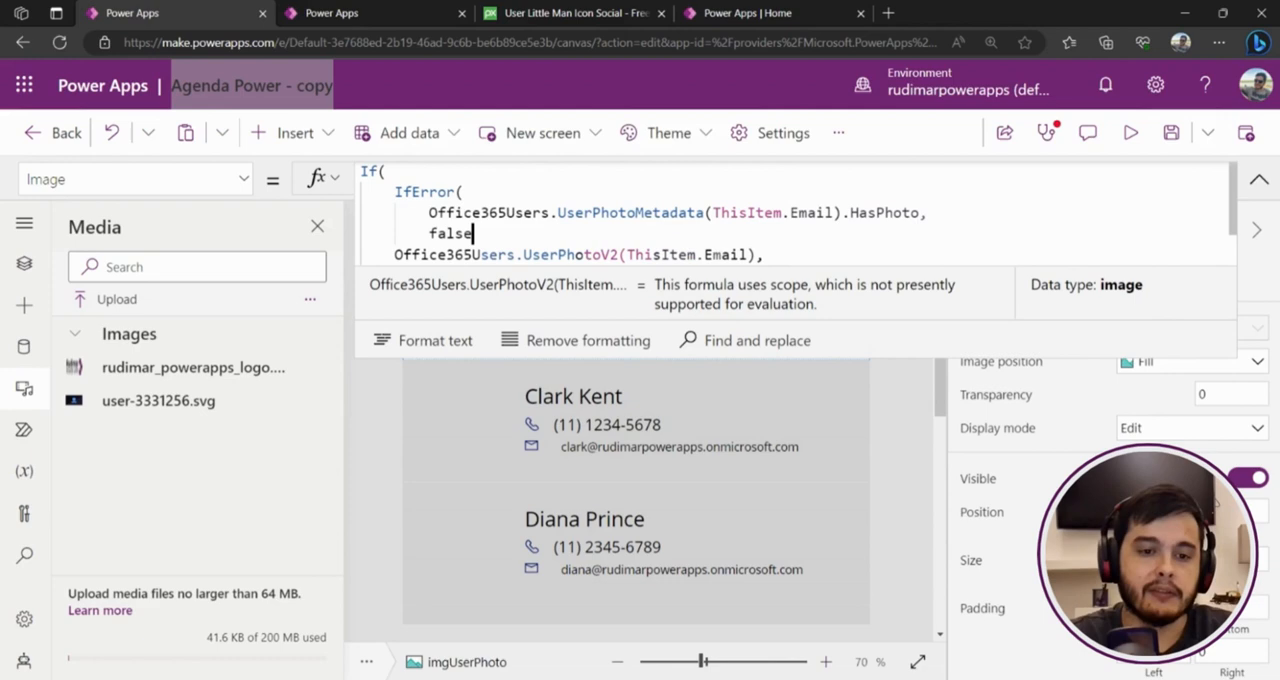